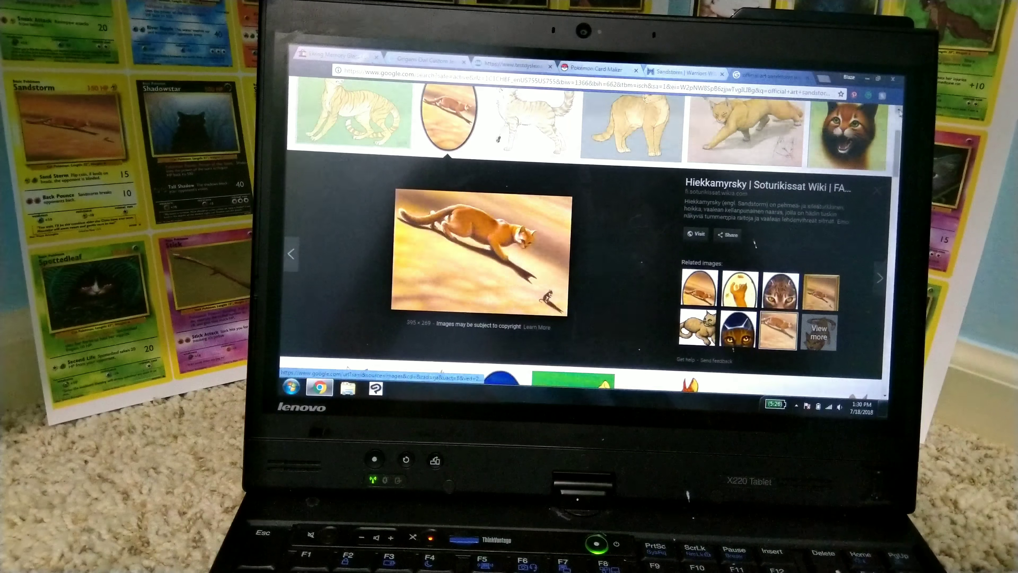
Locate and select the blue-eyed Jayfeather close-up in the Google Images results
scroll("up", 3)
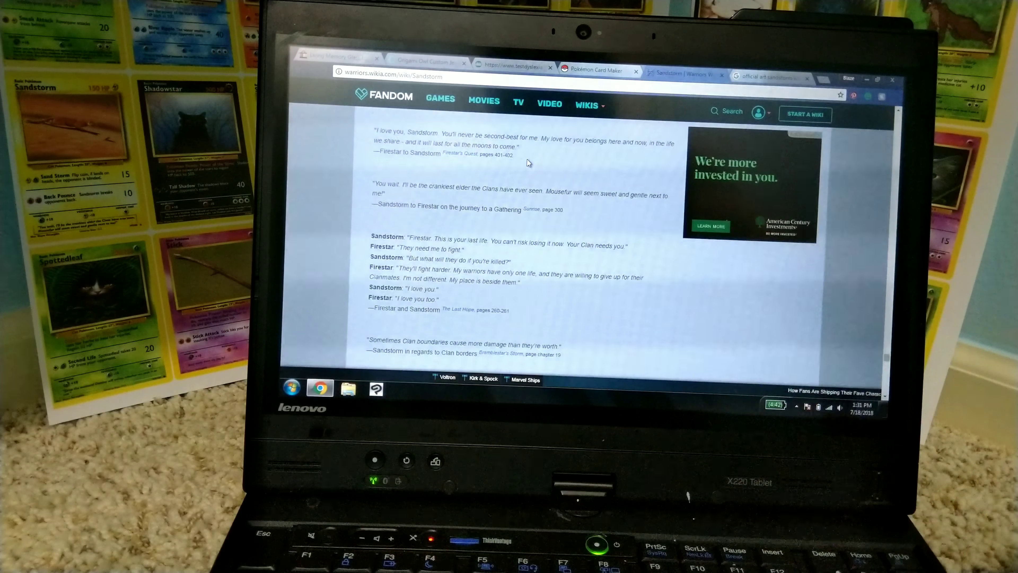
scroll("up", 3)
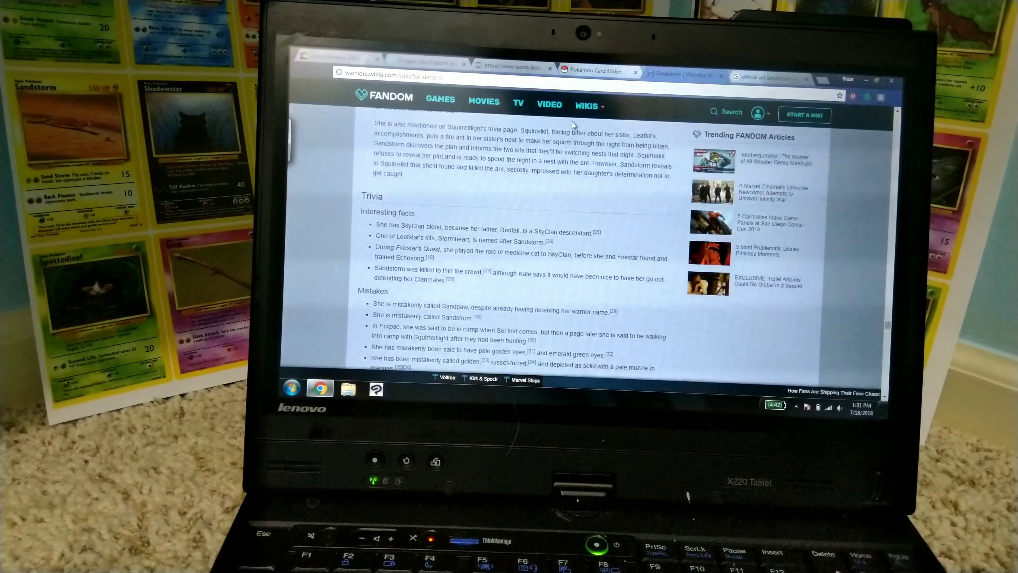
left_click(597, 72)
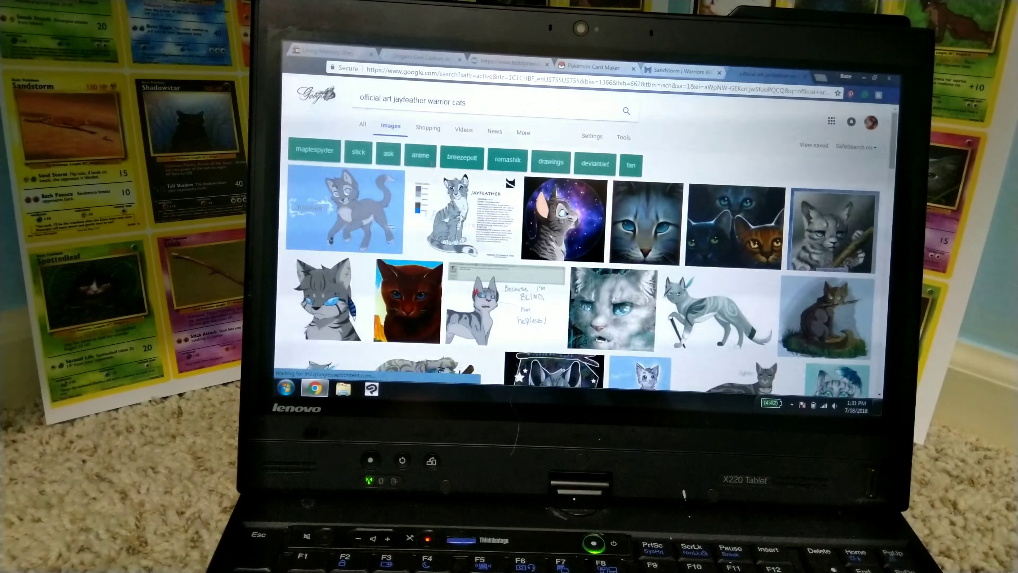
left_click(649, 221)
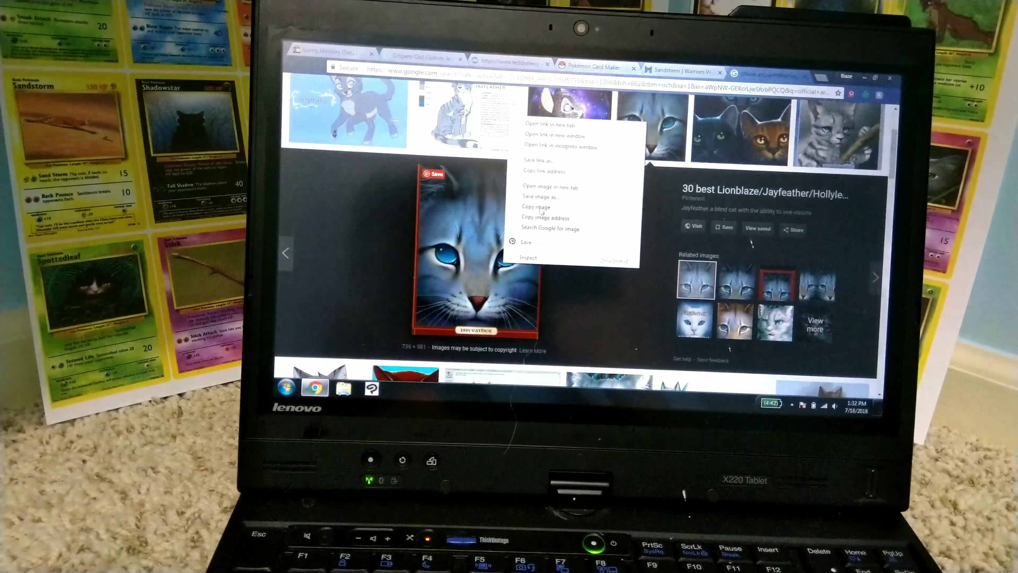
Save the Jayfeather close-up image into the Pokemon Cards folder
left_click(540, 197)
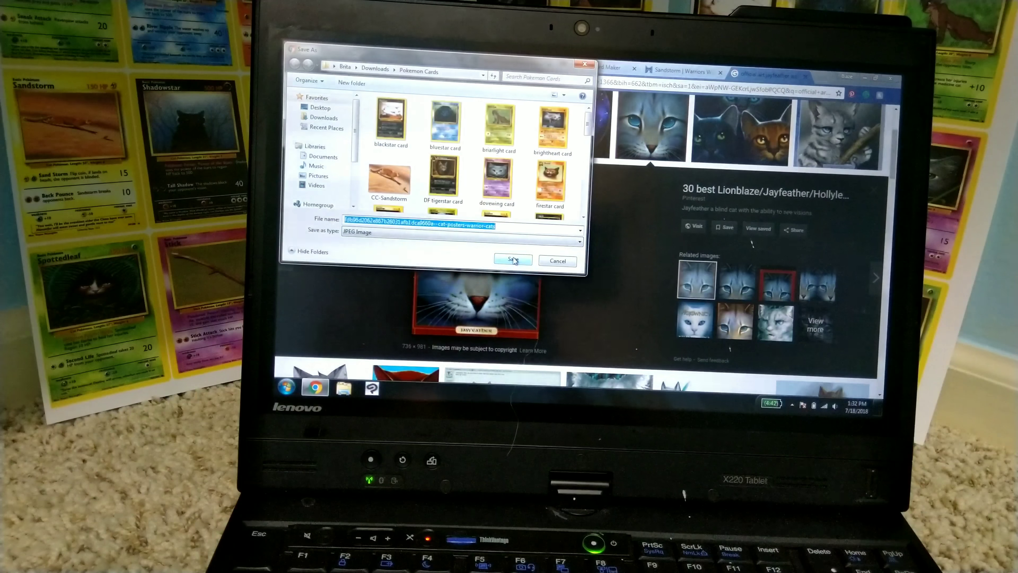
left_click(512, 260)
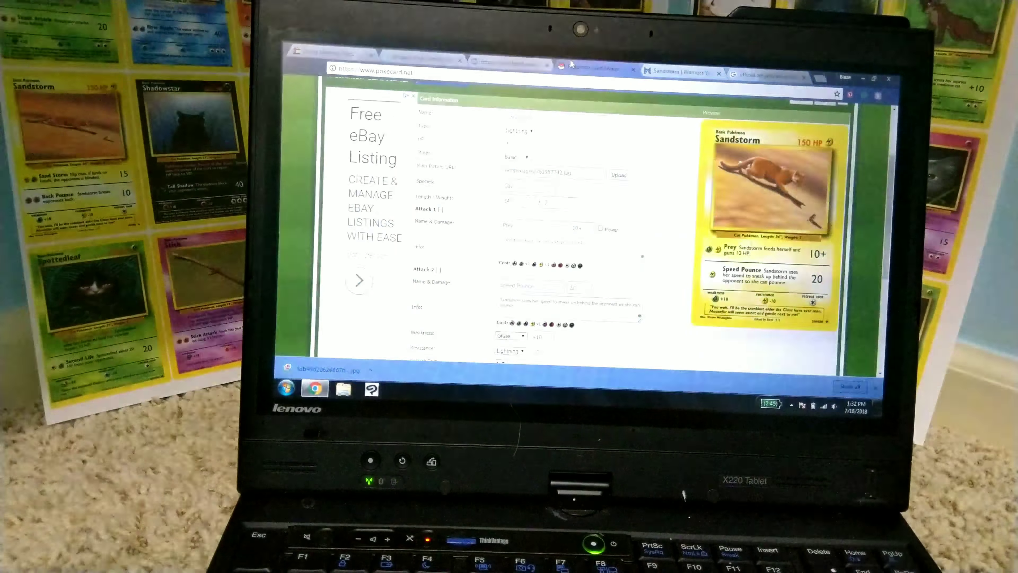
Upload the saved Jayfeather jpg from Pokemon Cards as the card's main picture
left_click(616, 175)
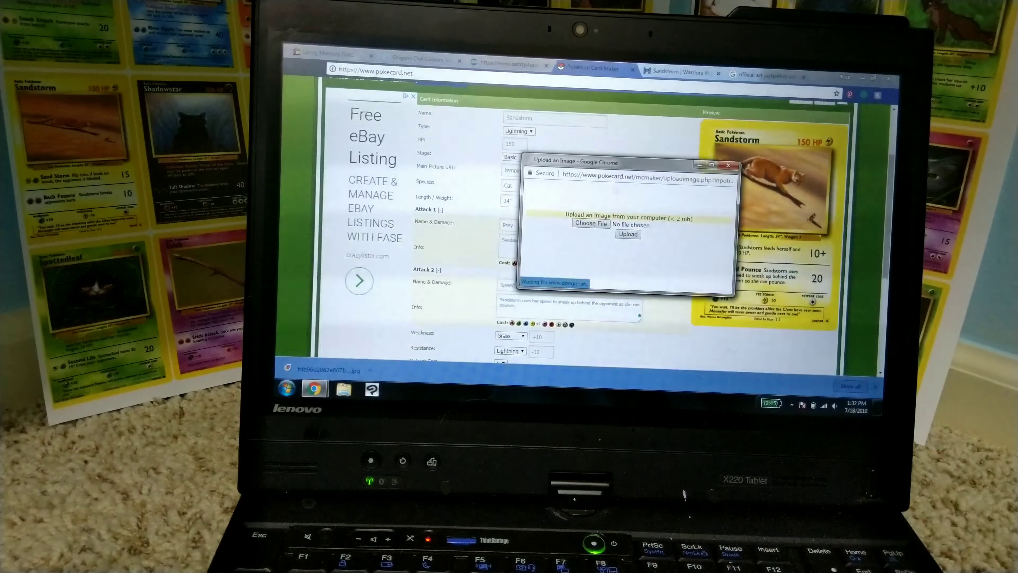
left_click(591, 223)
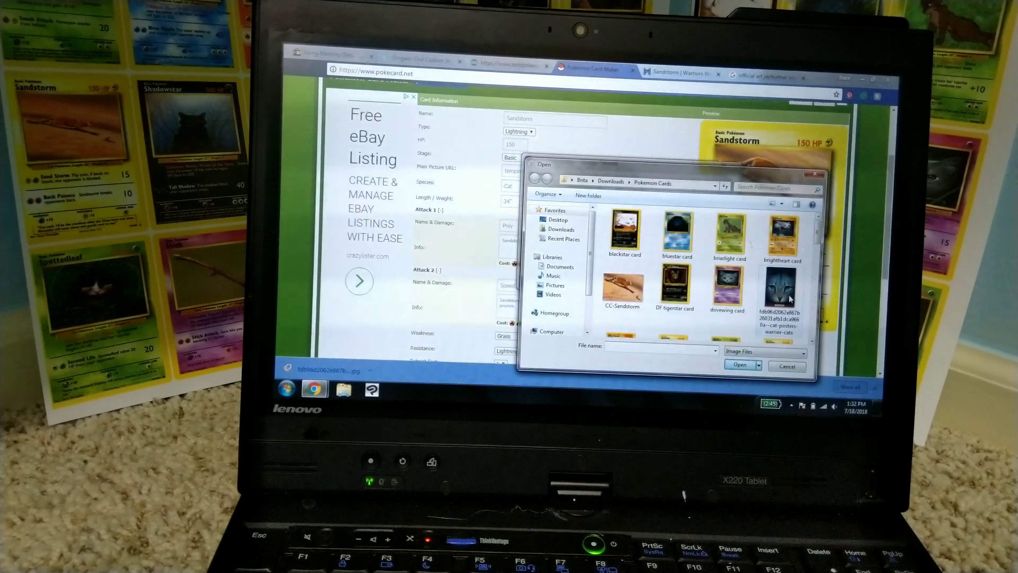
left_click(783, 292)
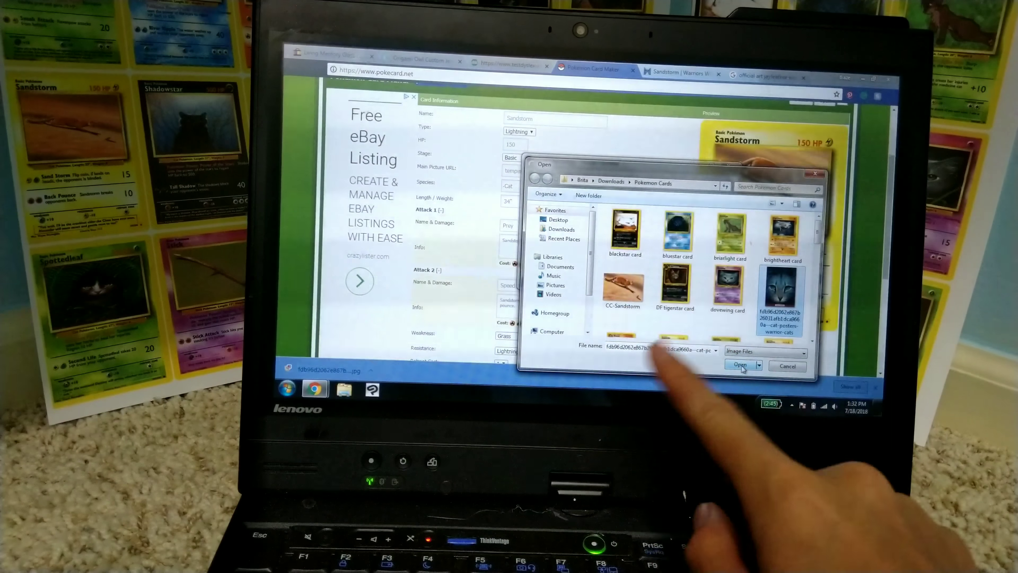
left_click(741, 365)
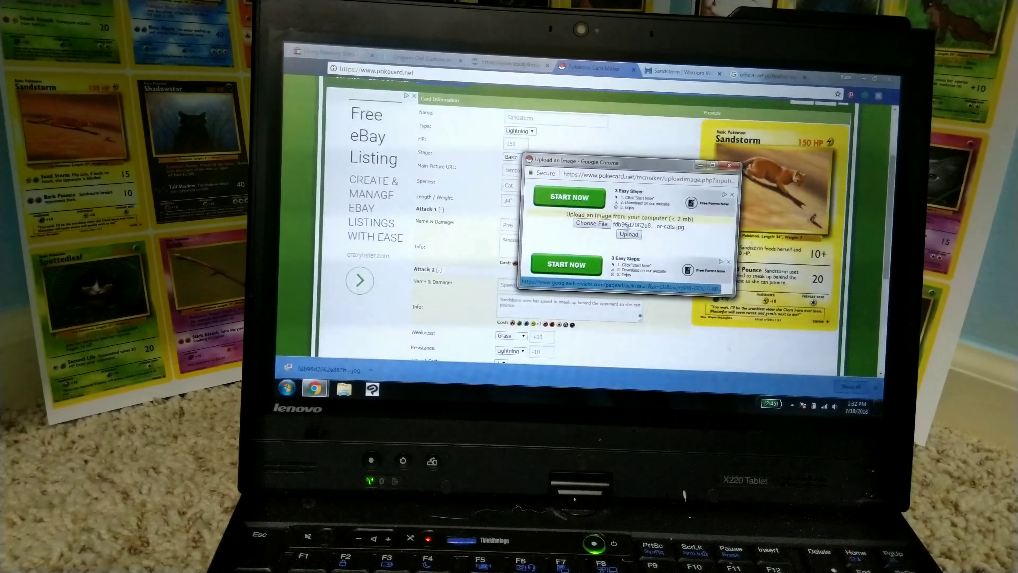
left_click(628, 235)
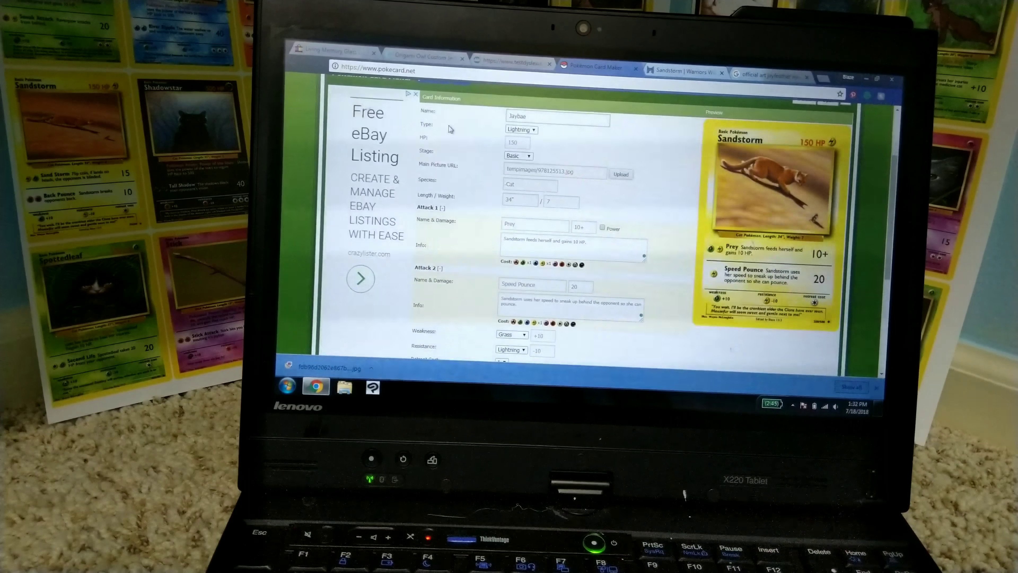
Set the card to Psychic type with 275 HP, 35" length and weight 8
left_click(520, 130)
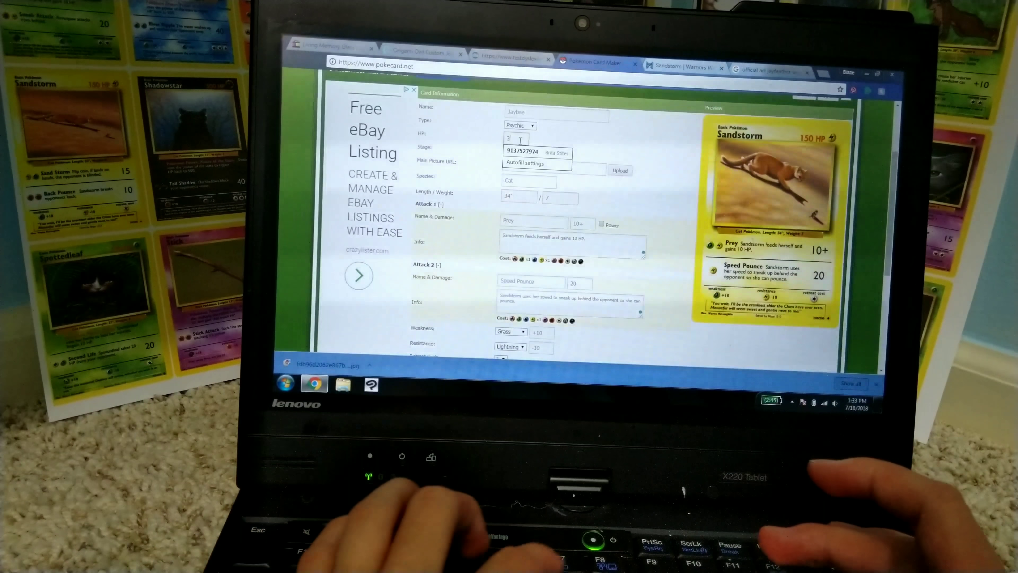
type("75")
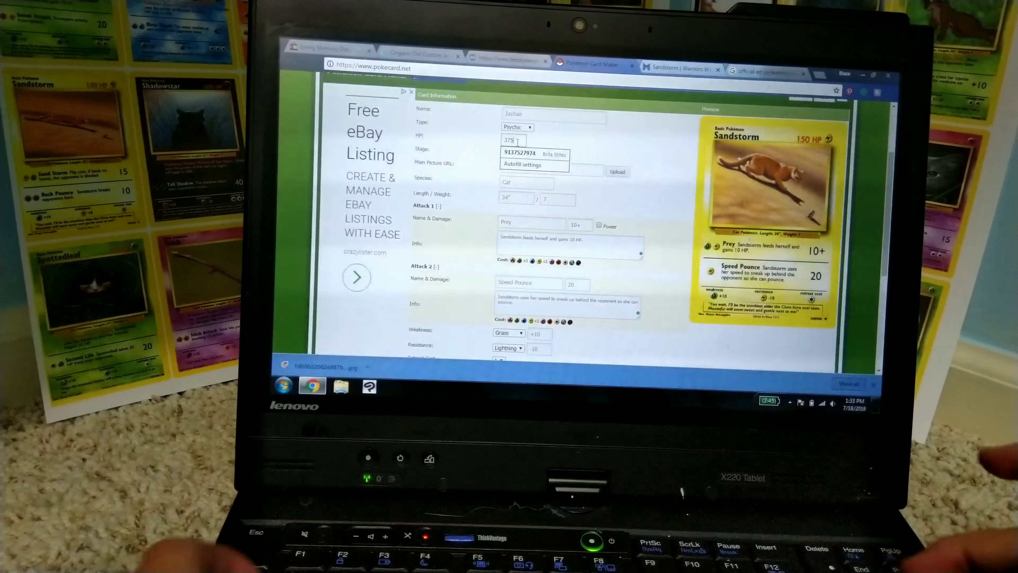
type("2")
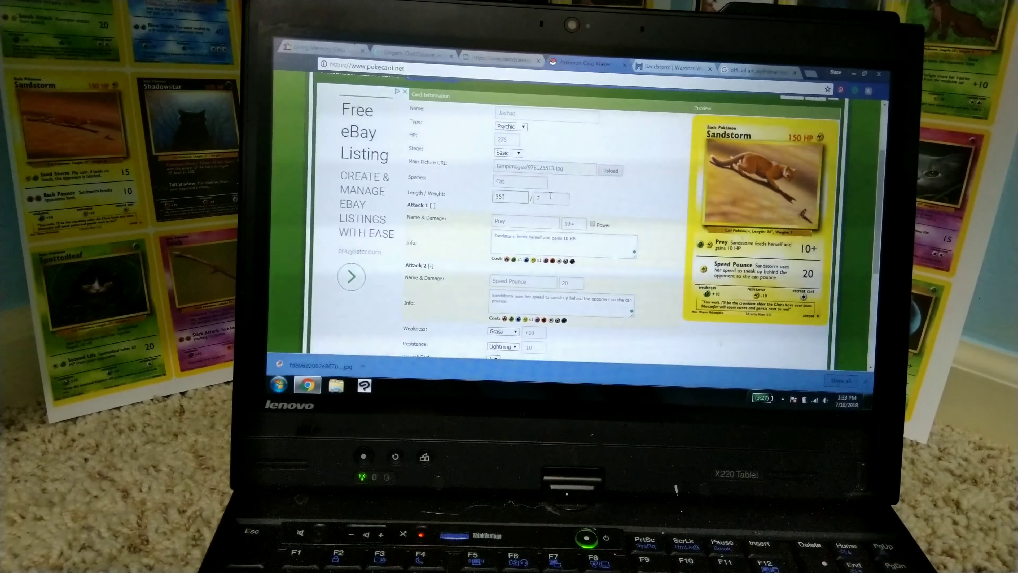
type("8")
type("\"")
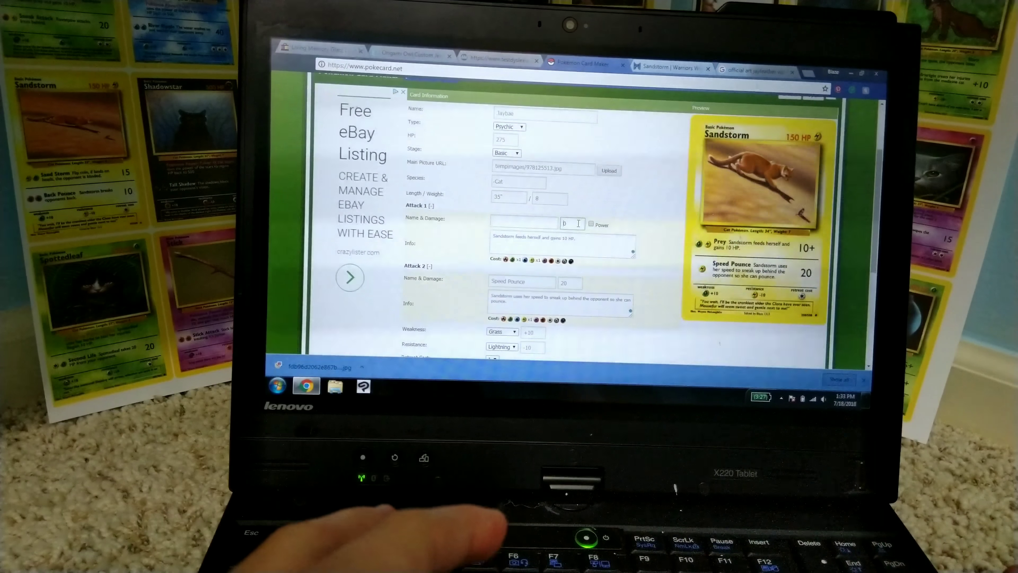
Make Attack 1 a no-damage Power with a 'Just don't stick... Opponent' description
left_click(591, 224)
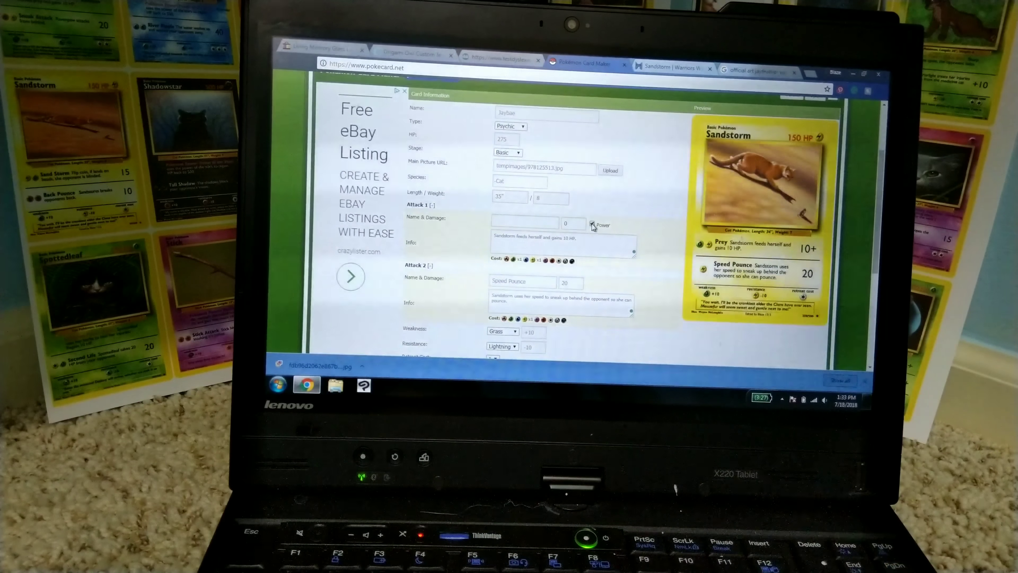
type("Just")
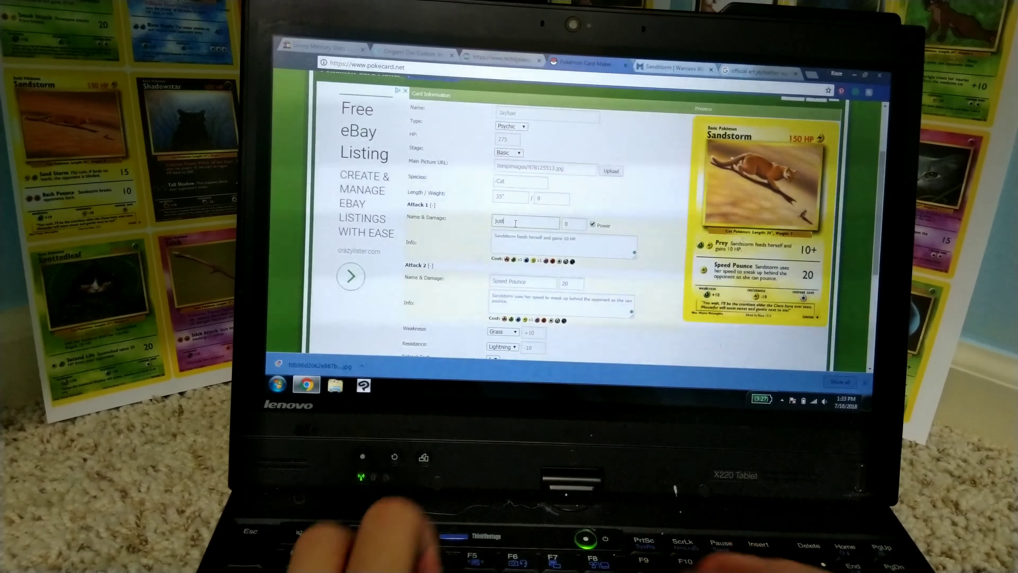
type("dont hurt my")
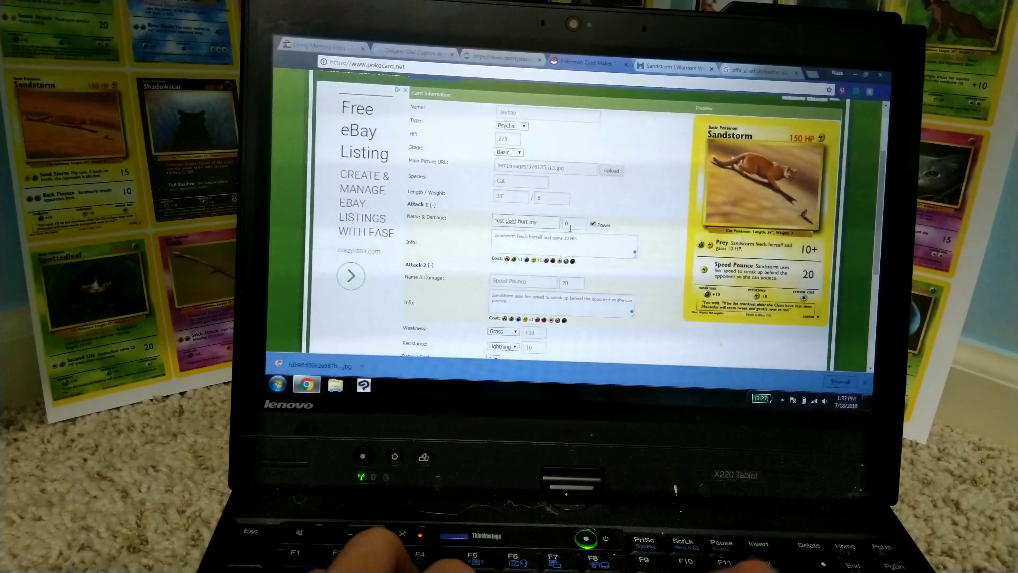
type("stick :(")
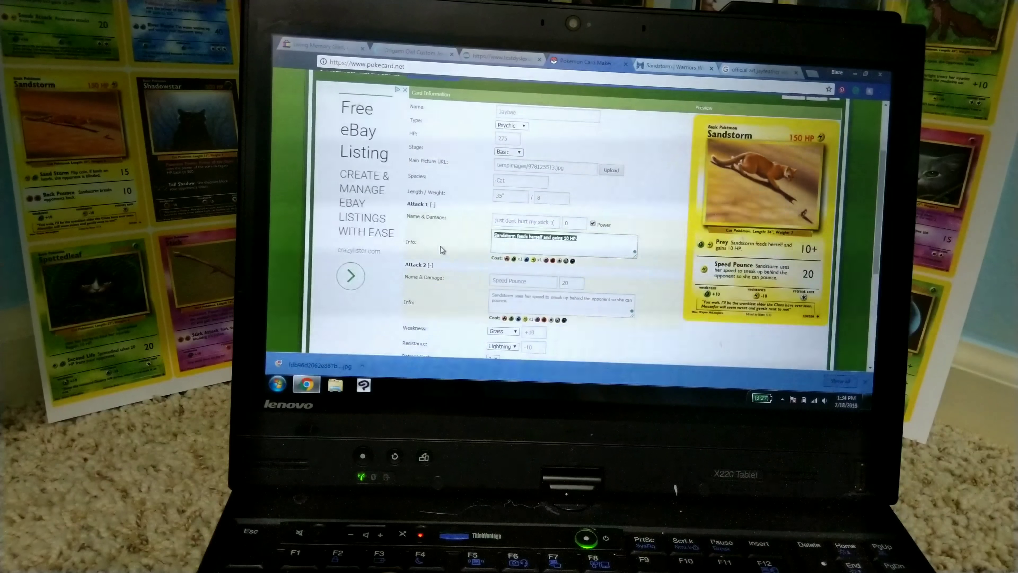
type("Opponent feels uncomfortable")
left_click(523, 281)
type(">:(")
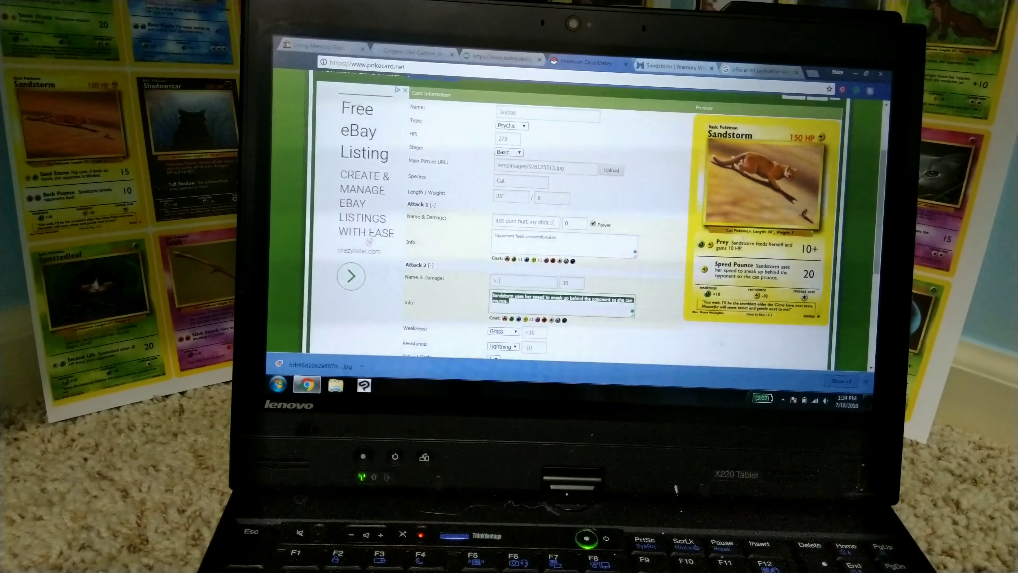
Write Attack 2's info: 'Grumpy Jayfeather emerges and insults the opponent. This makes the opponent…'
type("Grumpy")
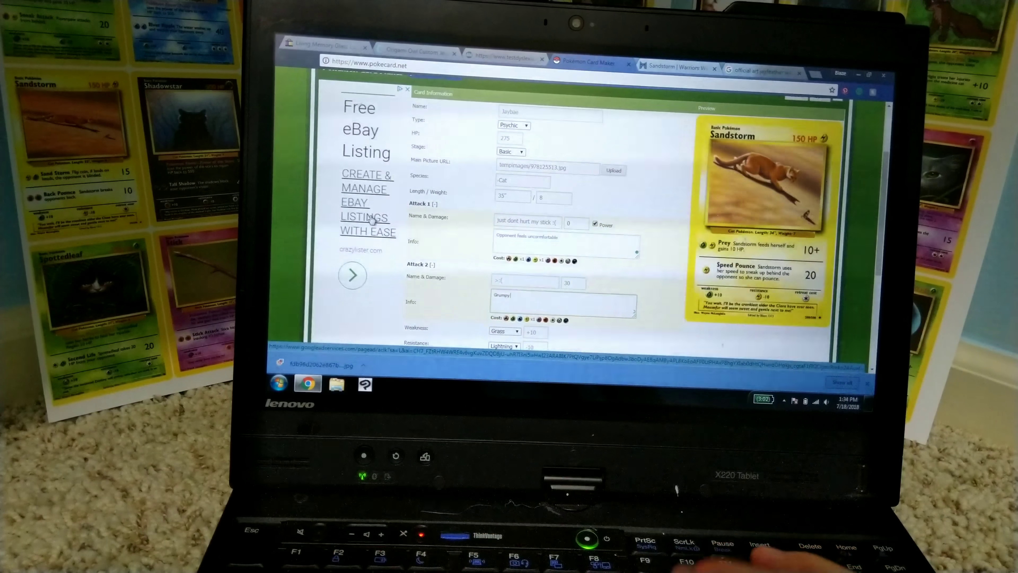
type("Jayfeather")
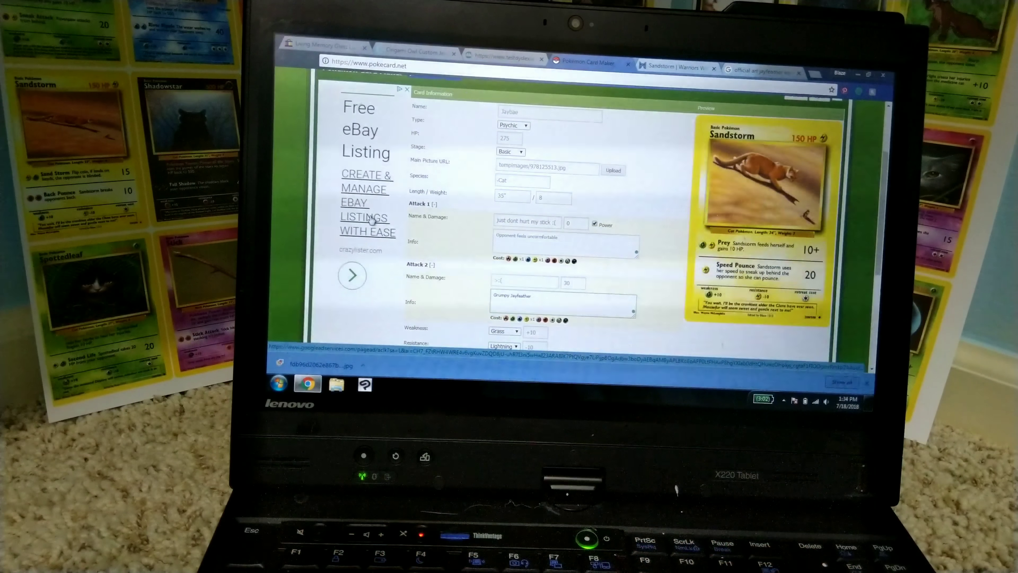
type("emerges")
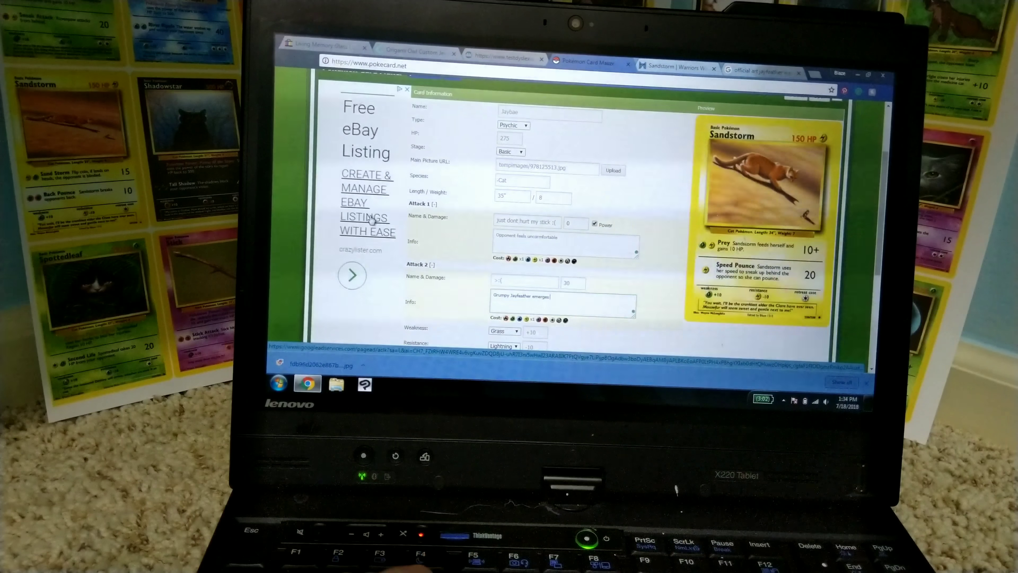
type("and insults")
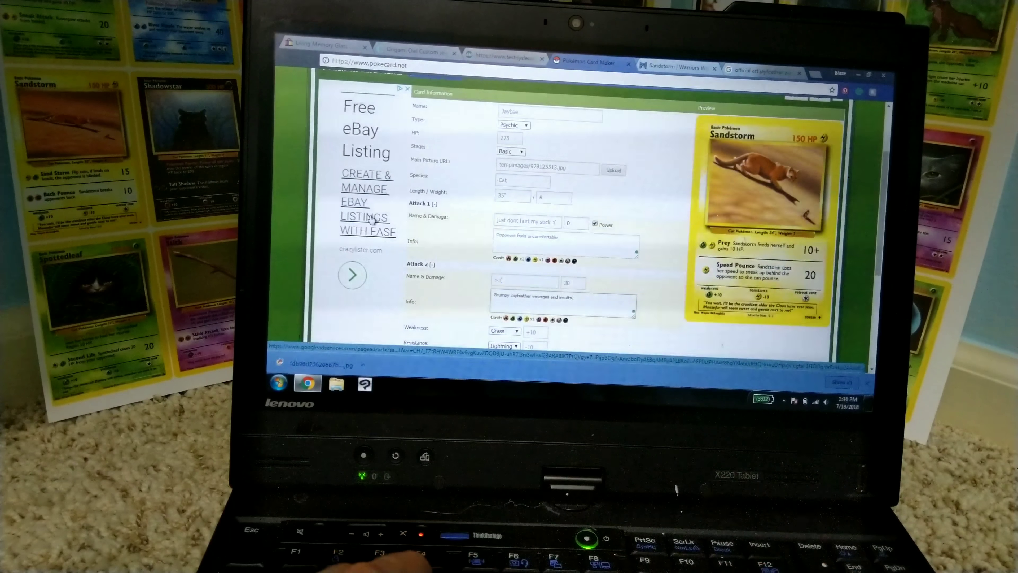
type("the opponent.")
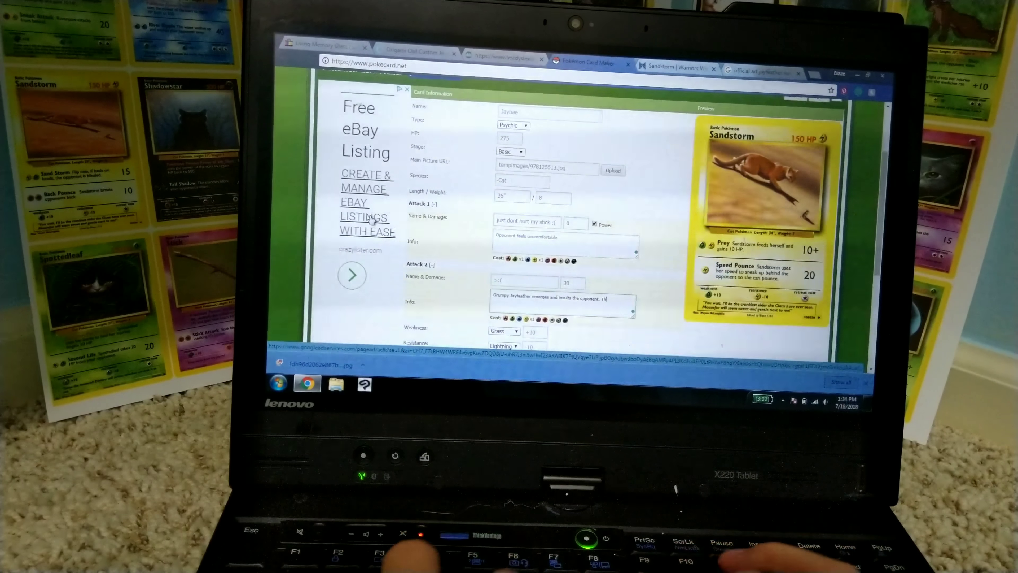
type("This makes the opponent upset.")
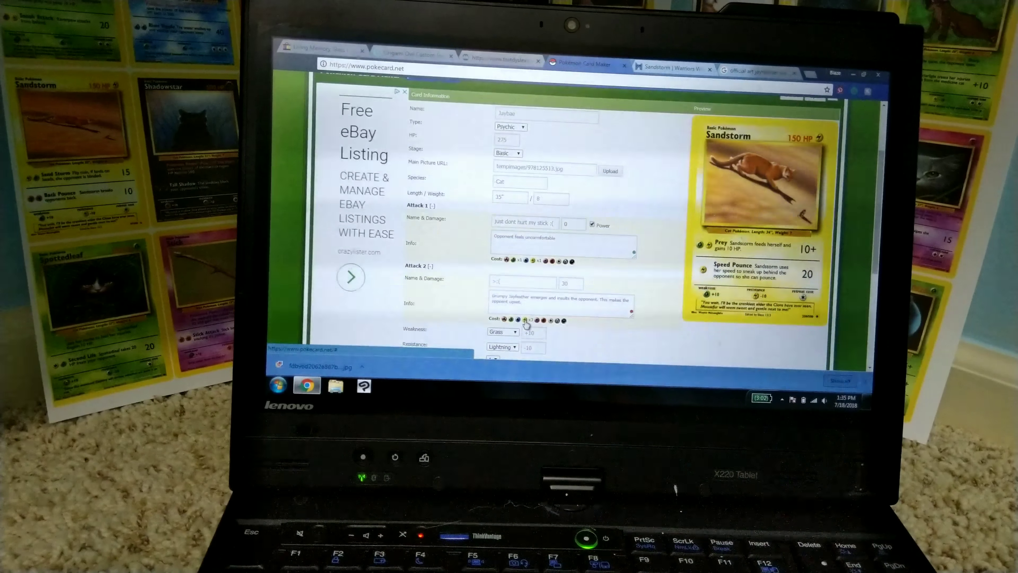
Set weakness Dark, resistance Fighting and retreat cost 2, and begin the flavor text
scroll("down", 3)
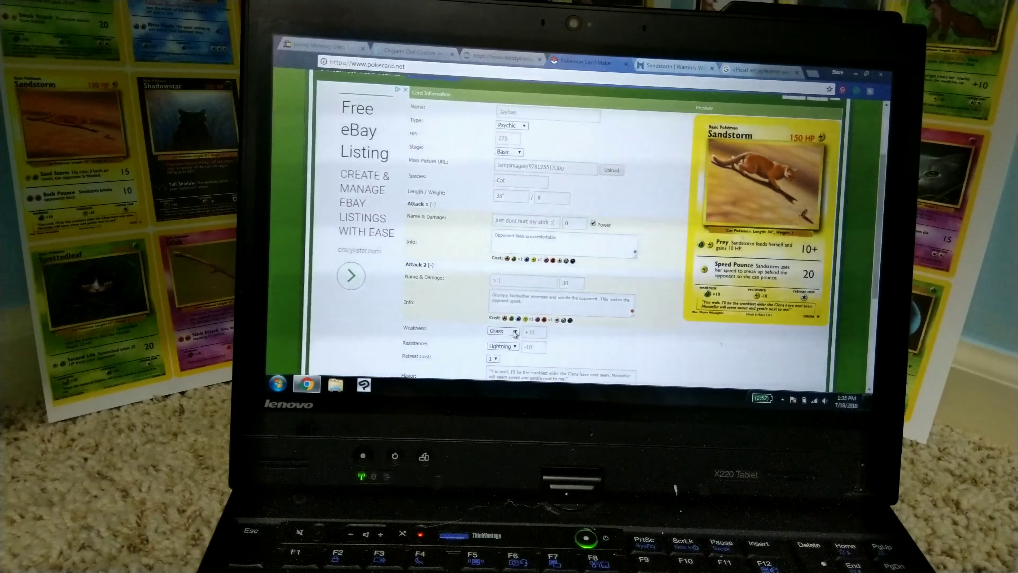
scroll("down", 3)
type("My den, he protect, he attack.")
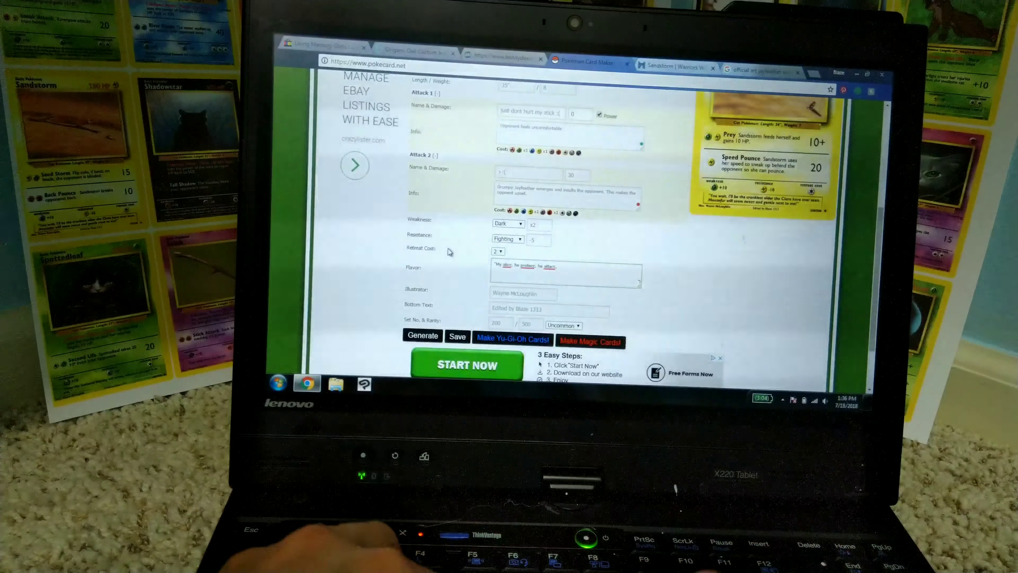
Extend the flavor text with ', but most importantly he's a snac…' closing joke
type(", but most importantly he is a")
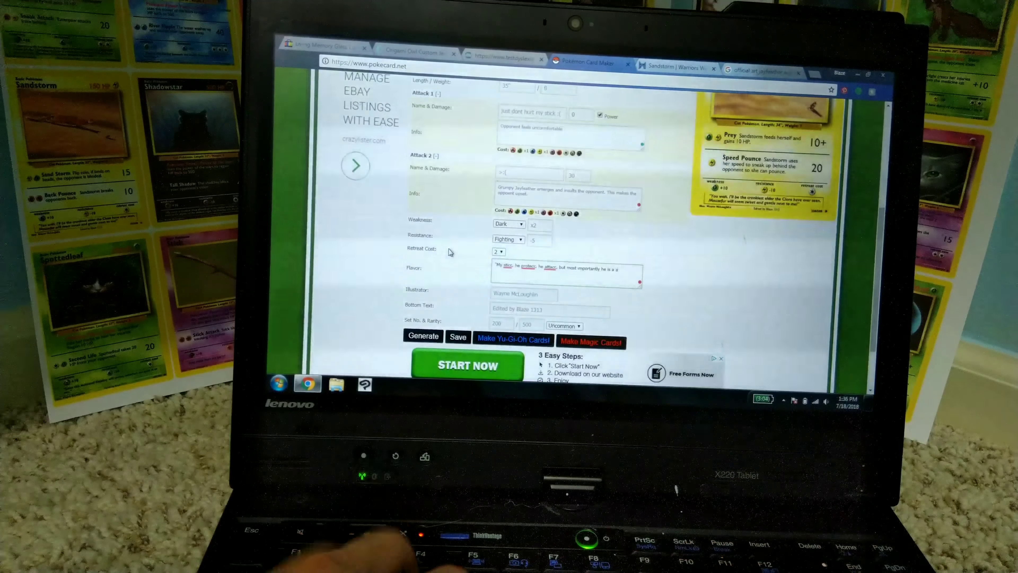
type("snacc.\"")
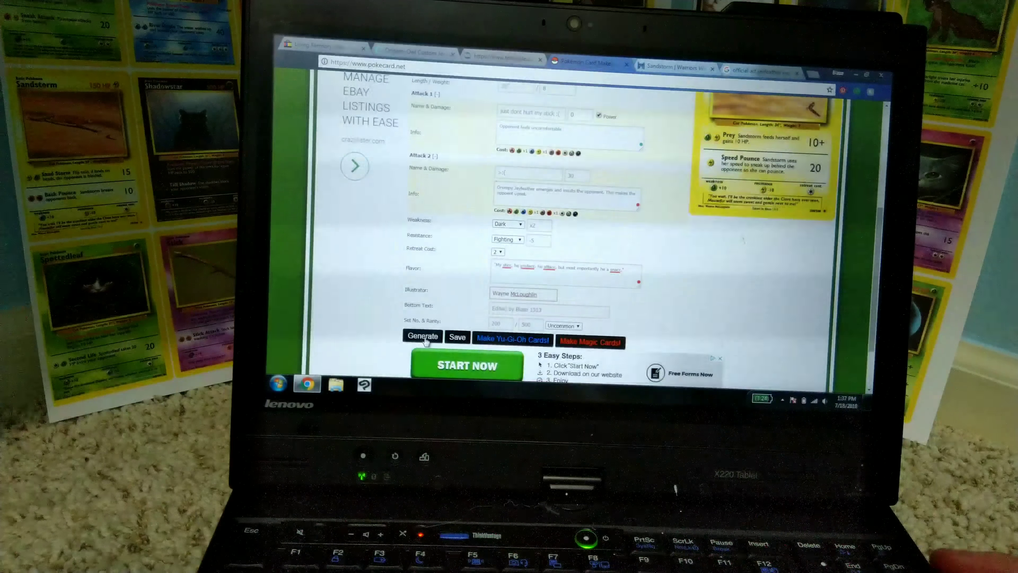
Generate the purple Psychic Jayfeather card preview and bring up its save options
left_click(423, 336)
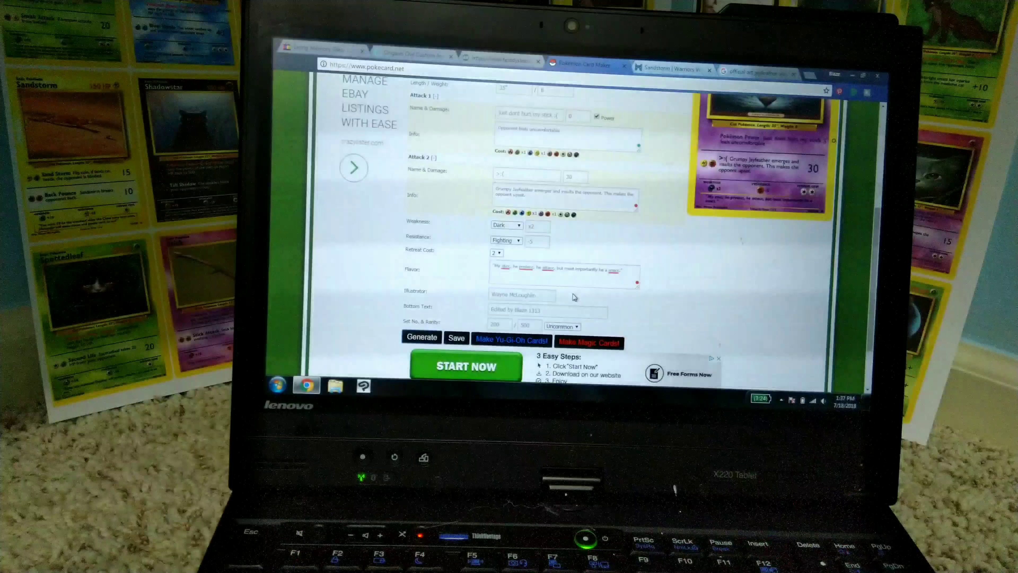
scroll("up", 3)
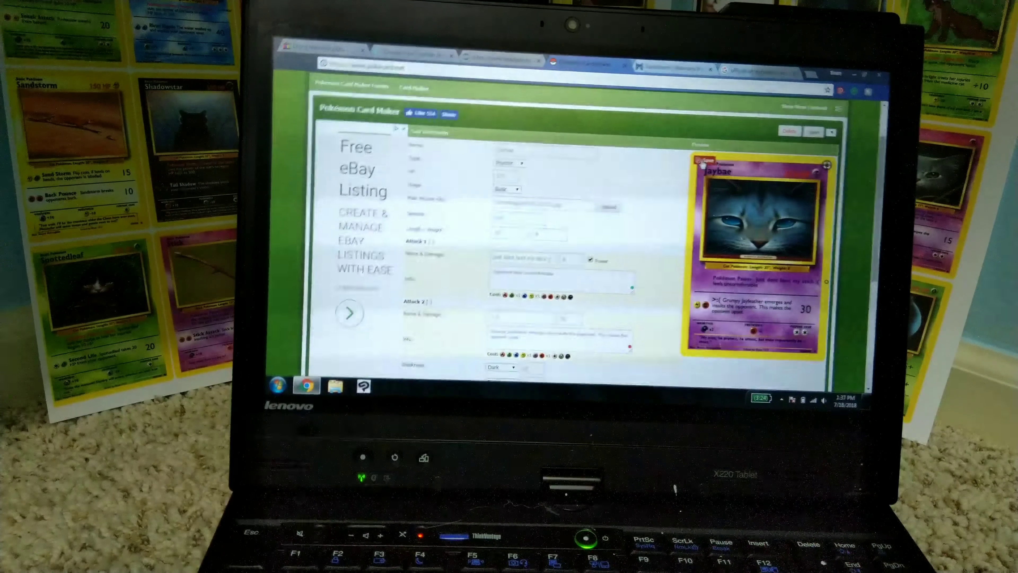
right_click(753, 221)
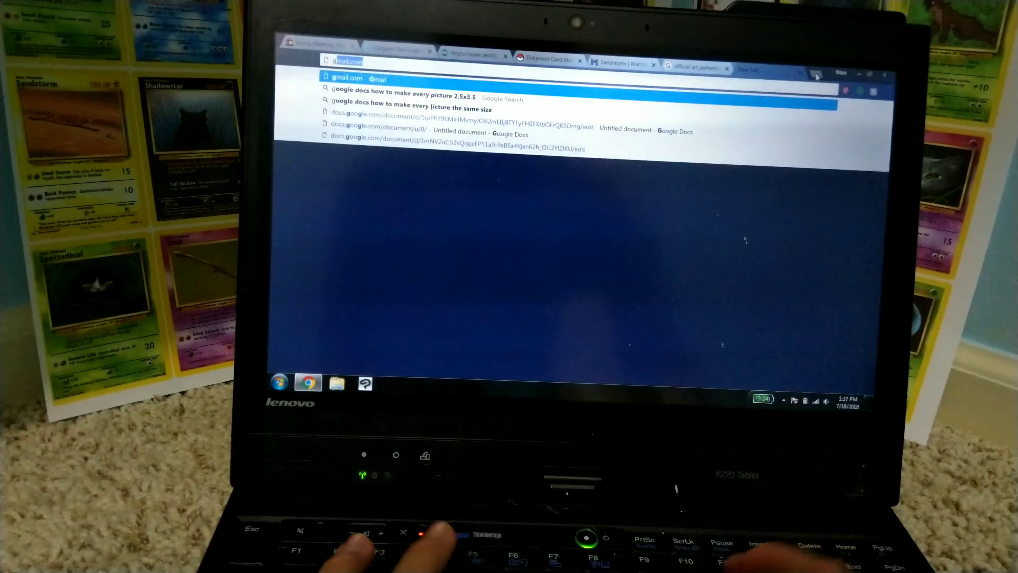
Search 'google docs how to make every picture 2.5x3.5' and return to the card document
type("google docs how to make every picture 2.5x3.5")
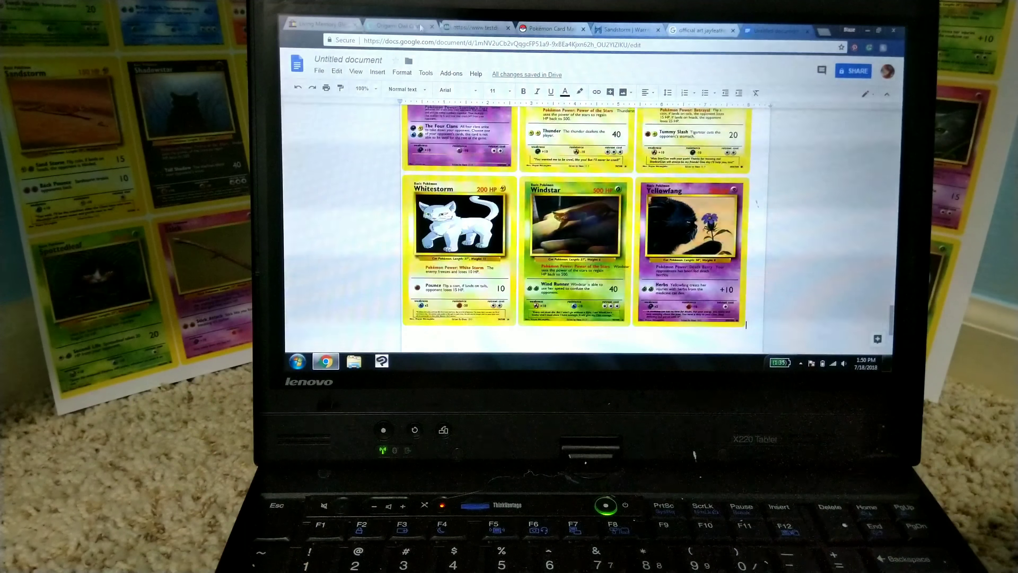
Insert the Blackstar card image from the computer into the document
left_click(378, 73)
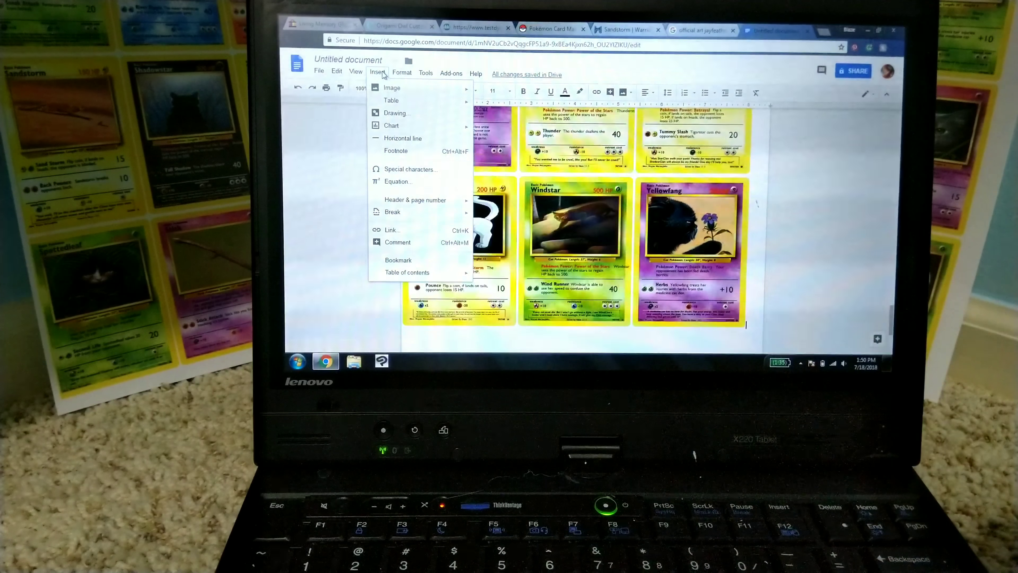
left_click(392, 87)
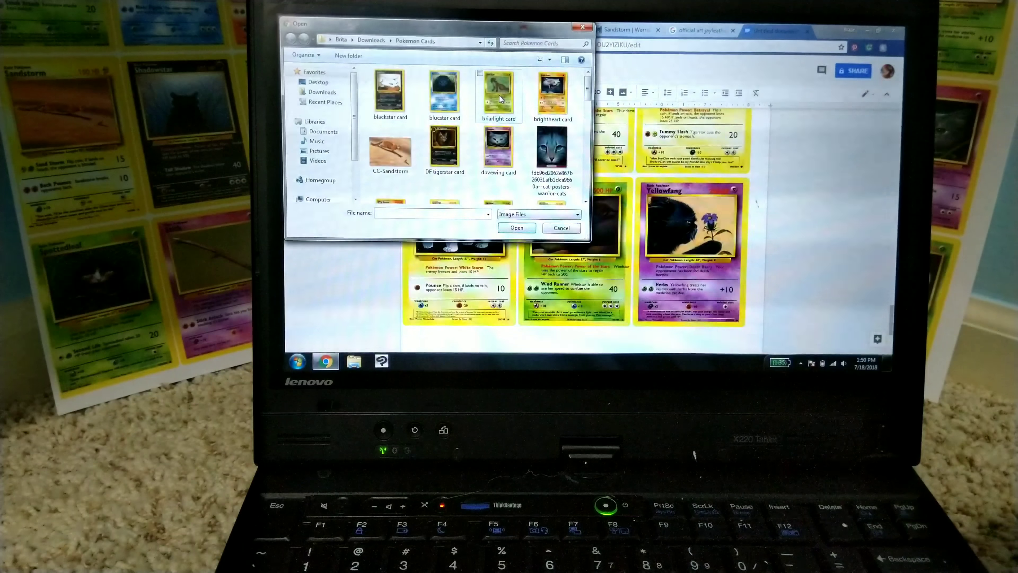
left_click(390, 95)
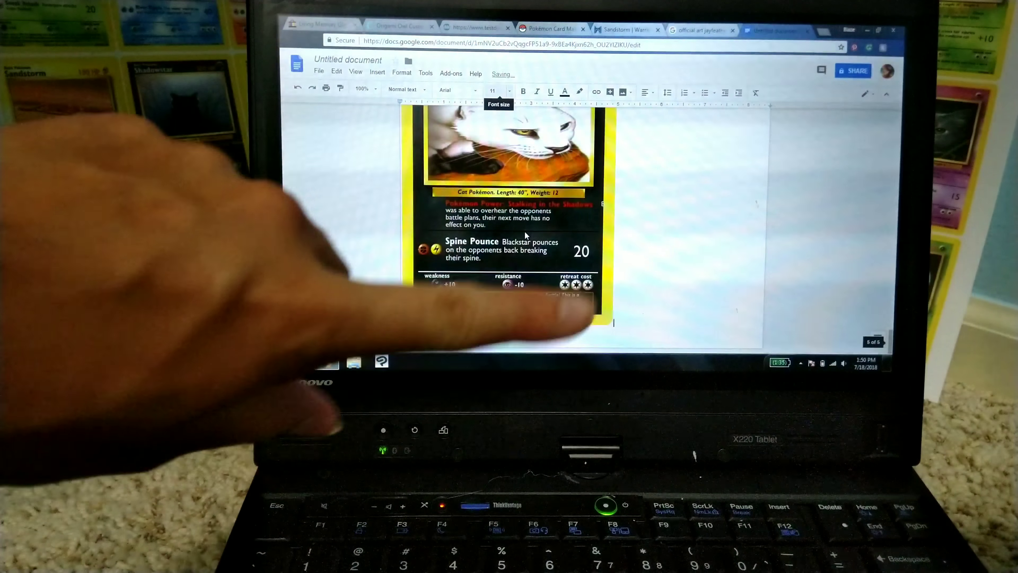
Check the add-on store for SetImageSize, then return to the document
left_click(452, 72)
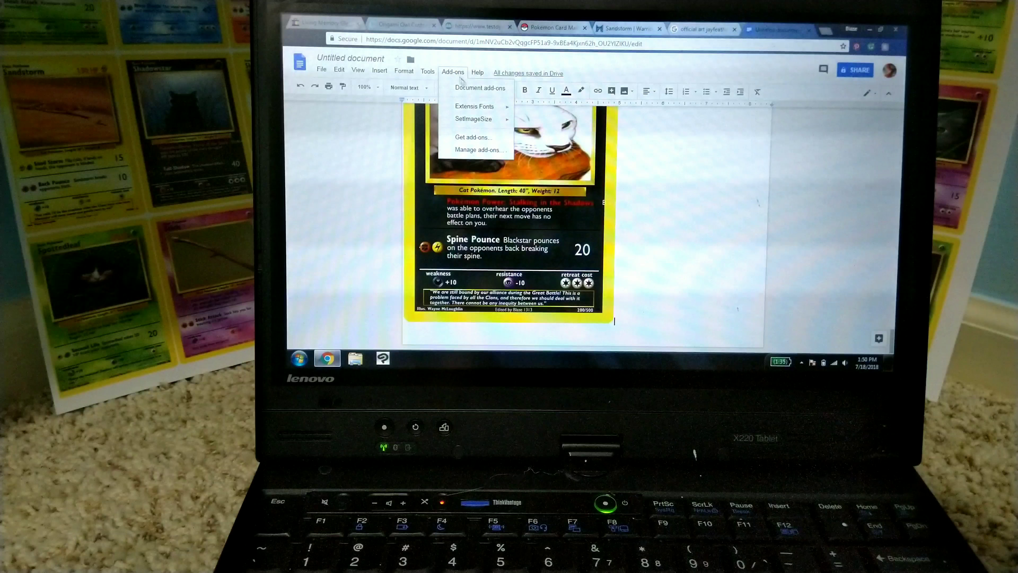
left_click(474, 136)
type("setimage")
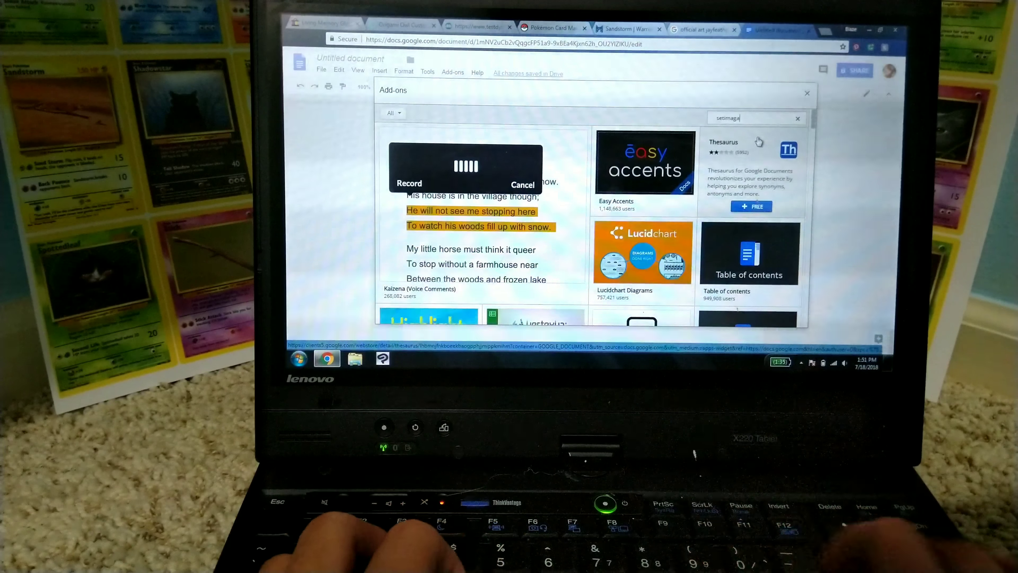
type("sl")
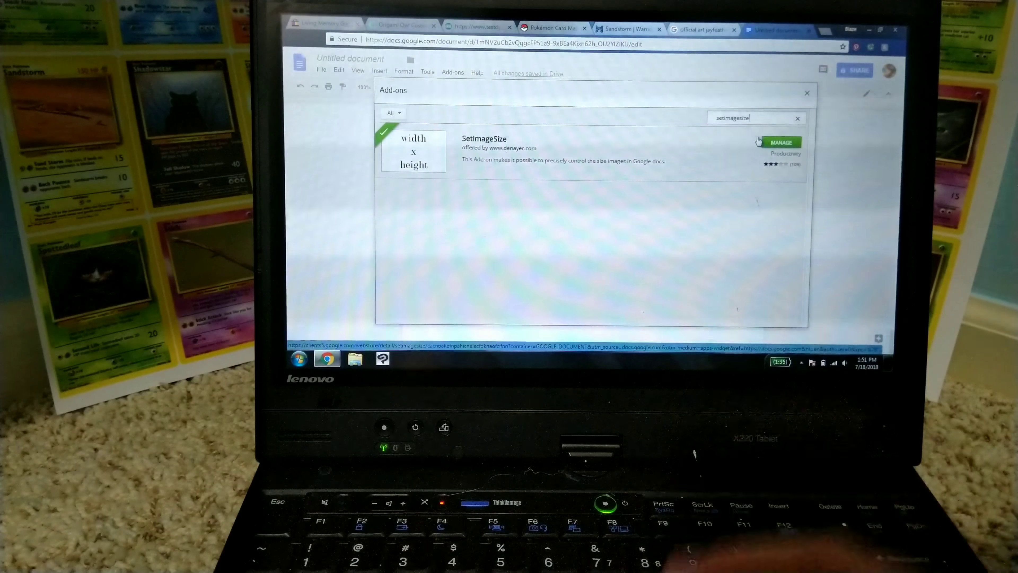
left_click(807, 93)
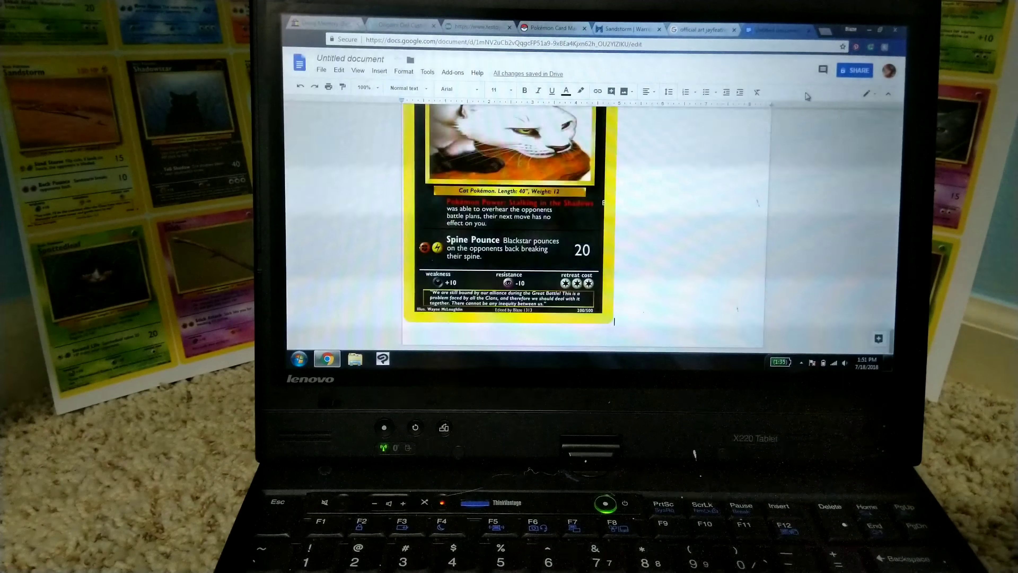
Resize the Blackstar card to 2.51 × 3.5 inches with the SetImageSize sidebar
left_click(452, 73)
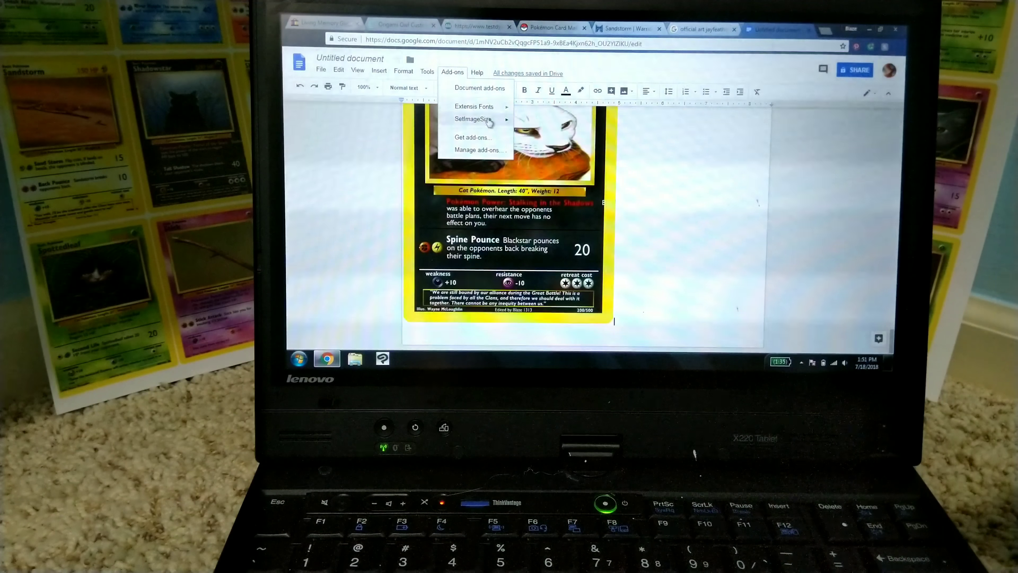
left_click(471, 119)
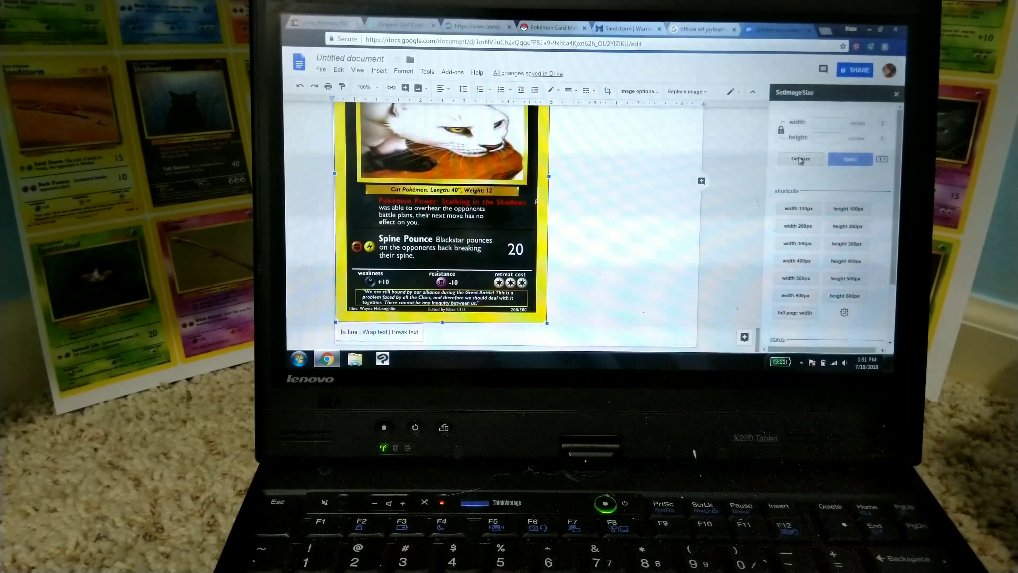
left_click(800, 159)
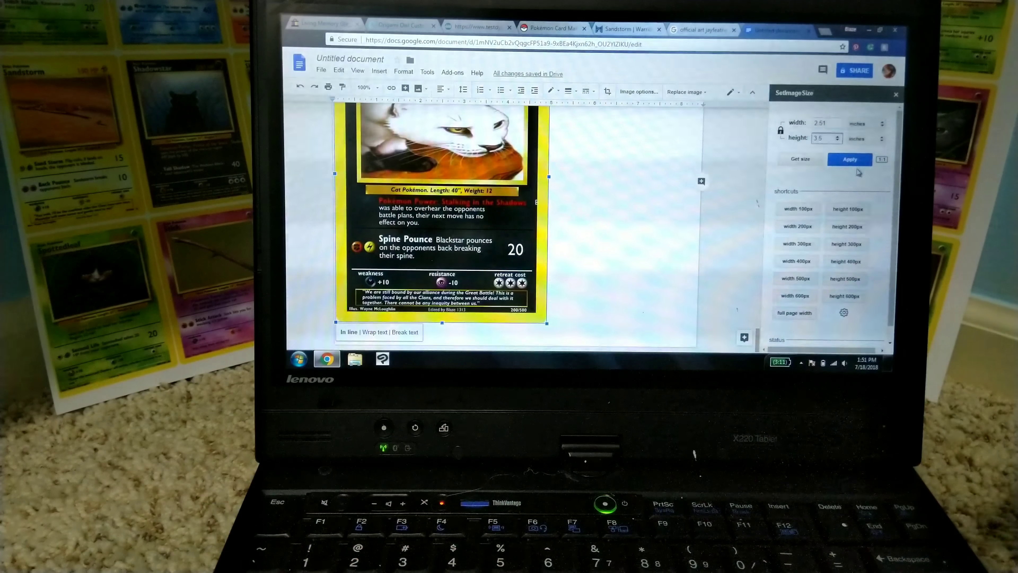
left_click(850, 159)
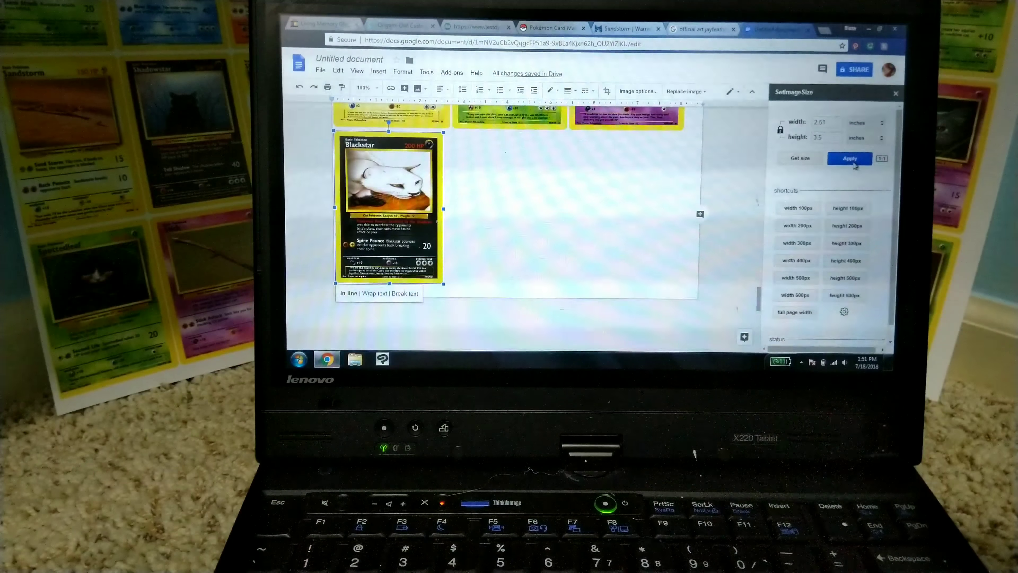